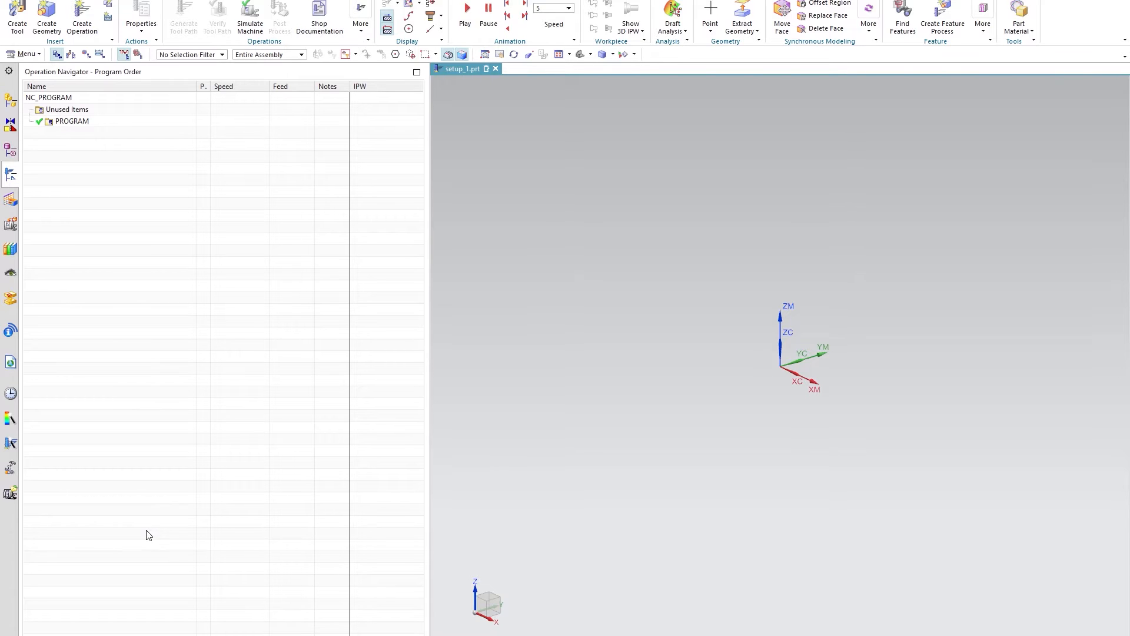
mouse_move(146, 532)
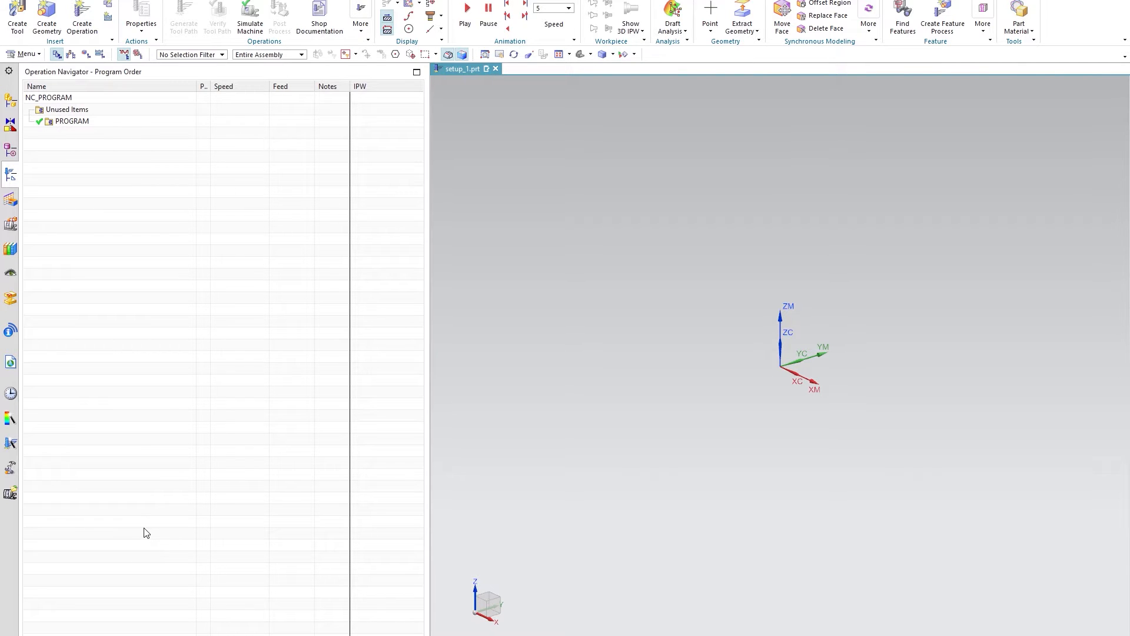
mouse_move(126, 446)
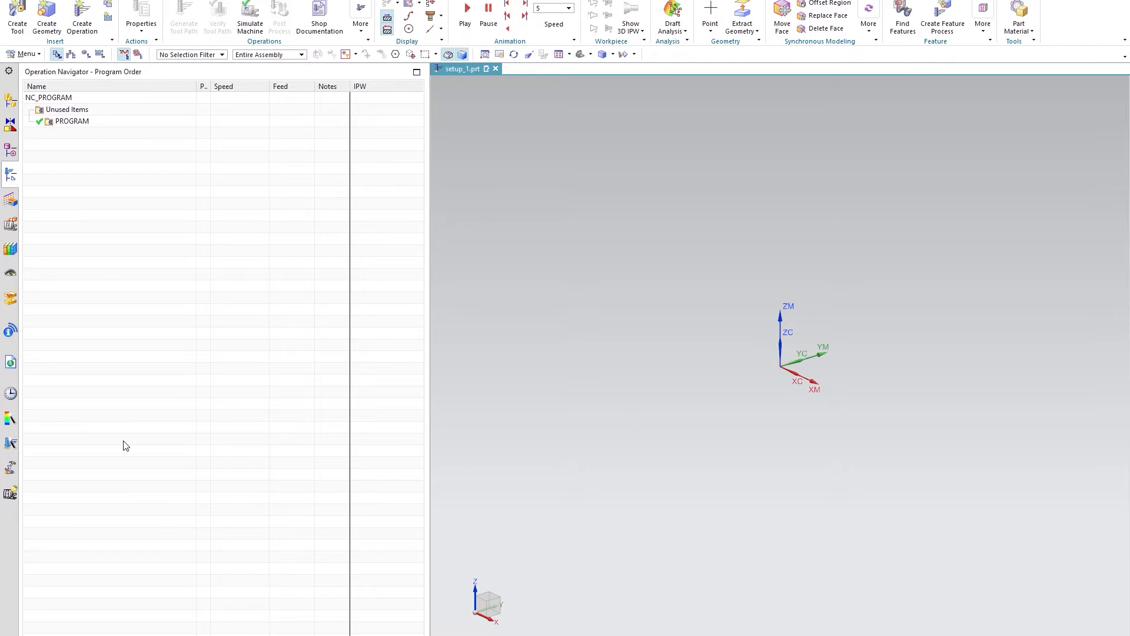
mouse_move(74, 299)
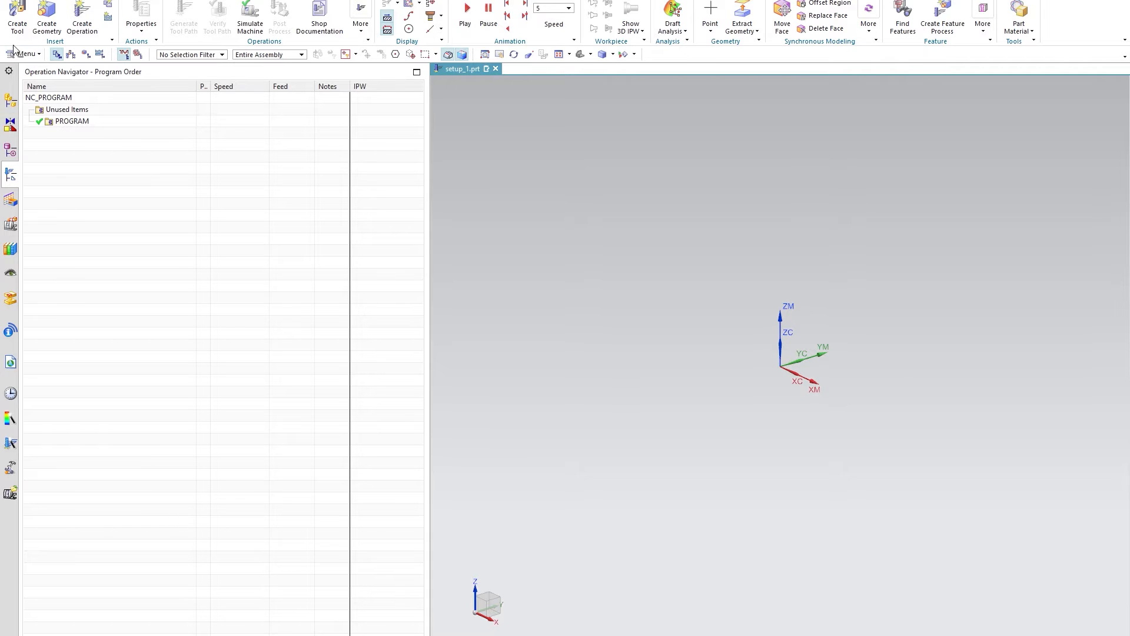
Try searching the tool library for a tool, dismiss the no-record error, and cancel.
left_click(15, 13)
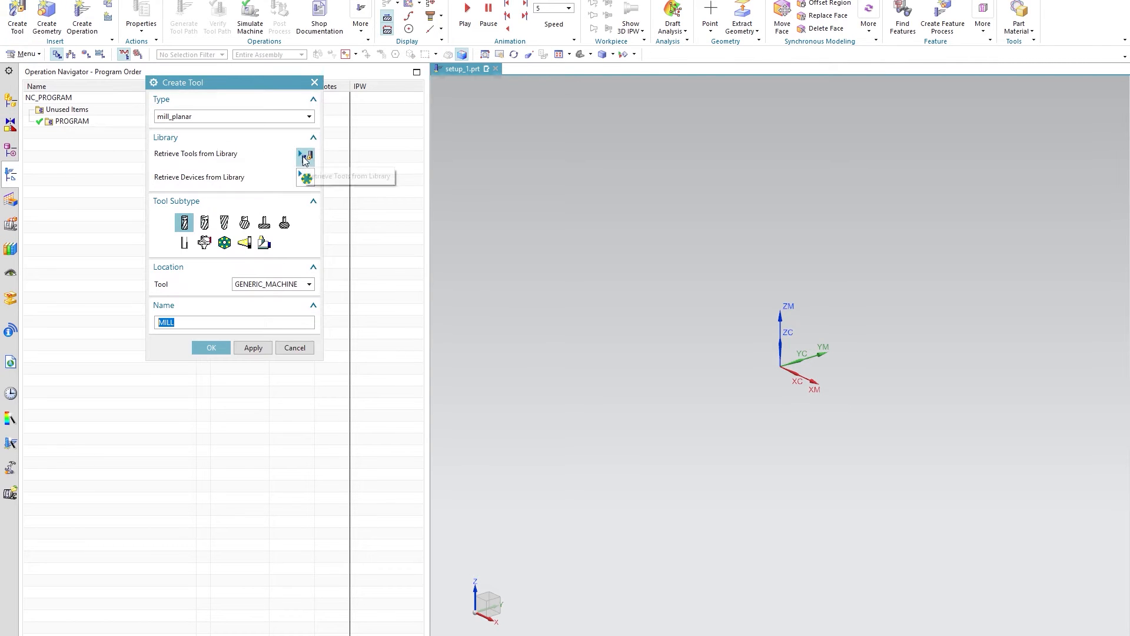
left_click(306, 158)
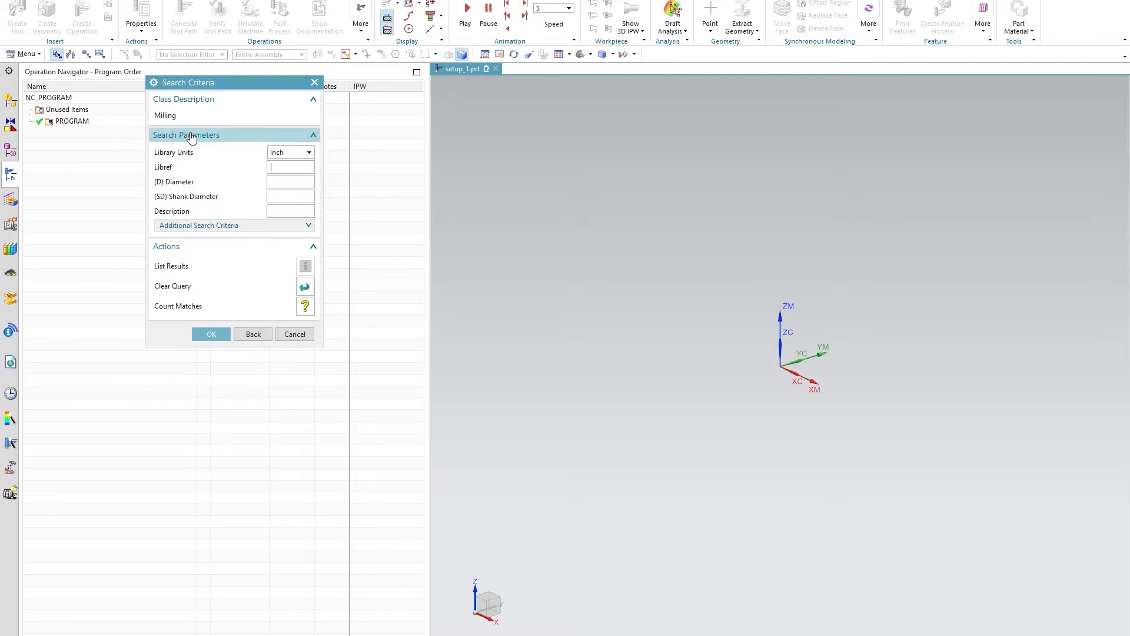
type("lib")
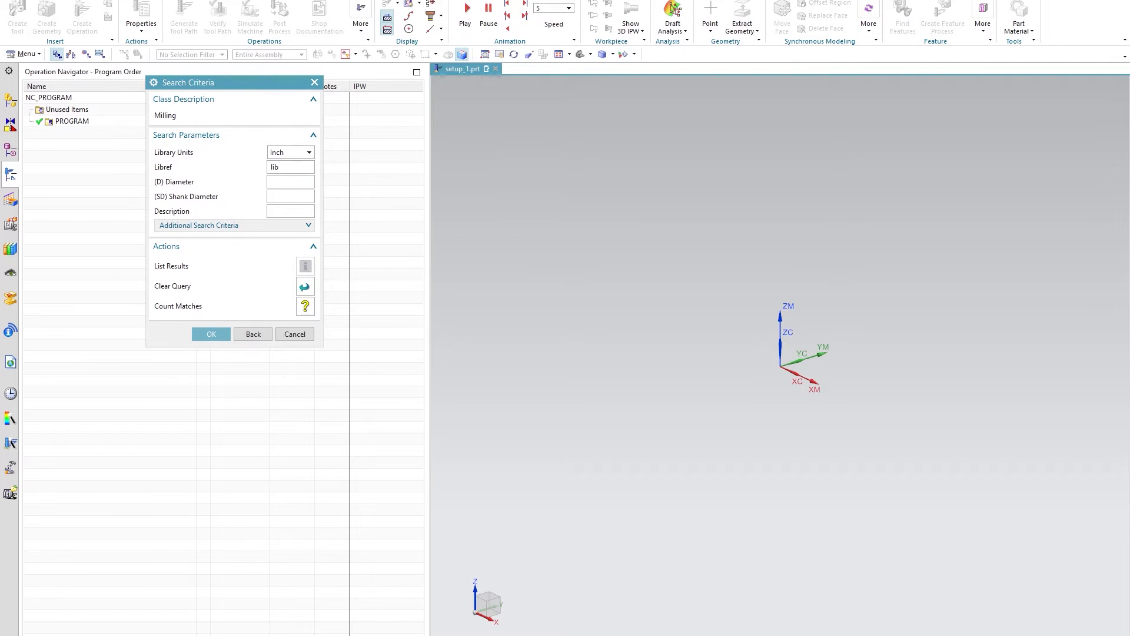
left_click(211, 334)
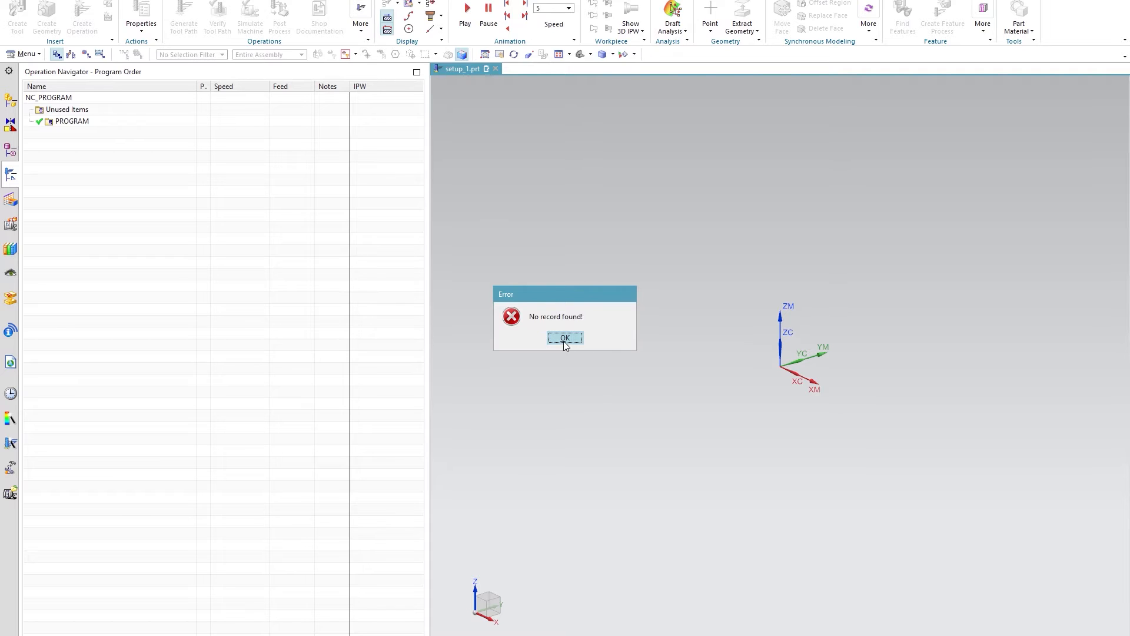
left_click(564, 337)
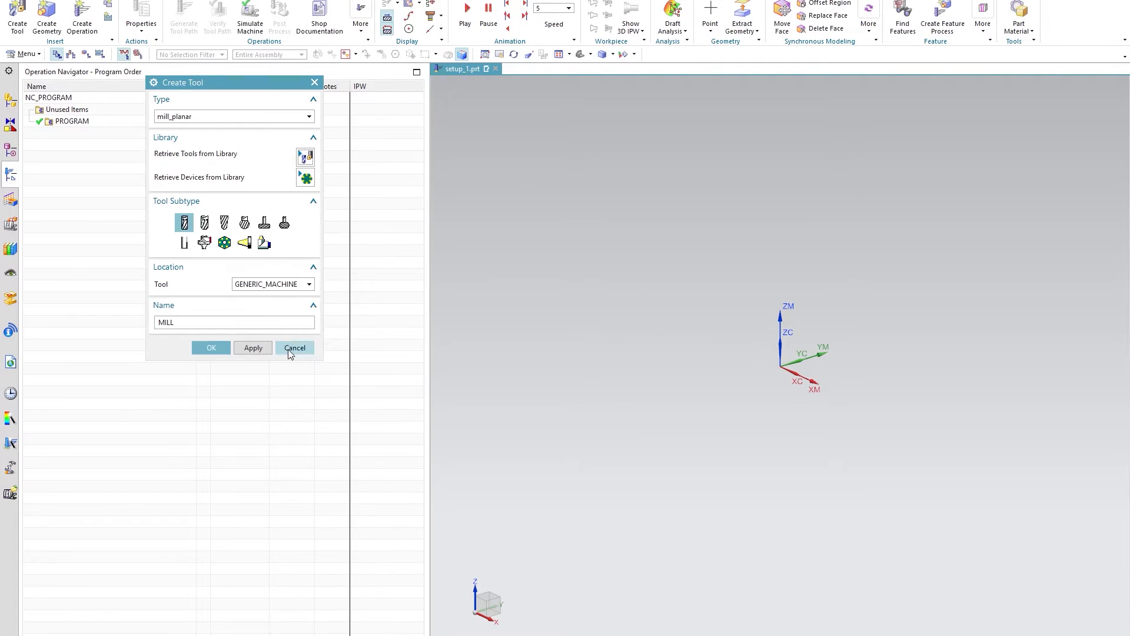
left_click(294, 348)
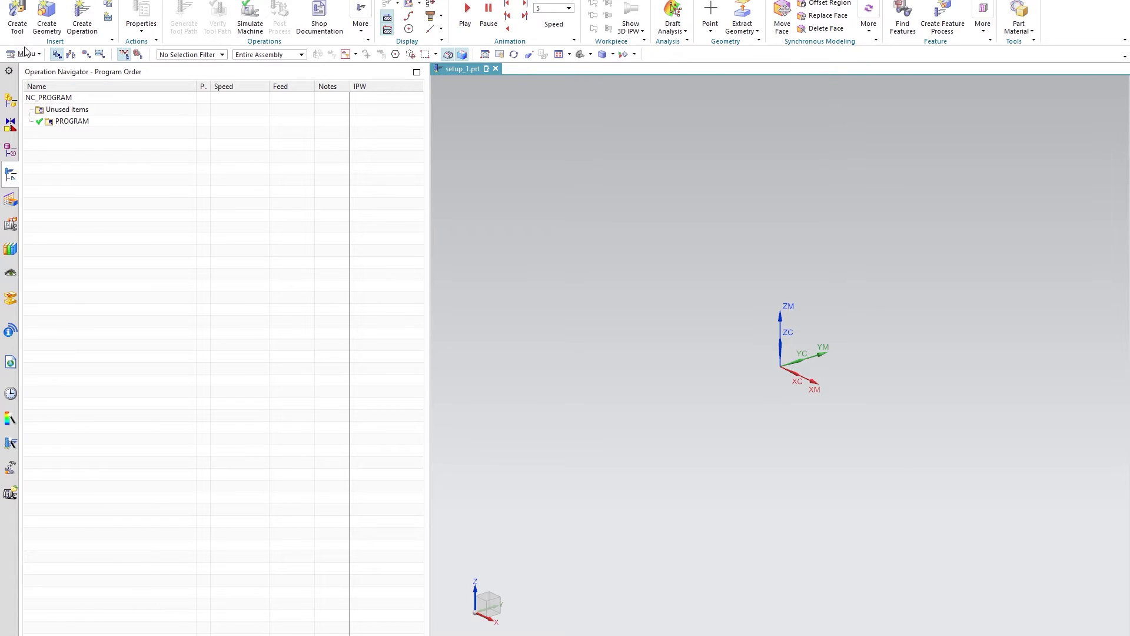
Run Convert Tool Library on tool_database_demo.dat.
left_click(24, 53)
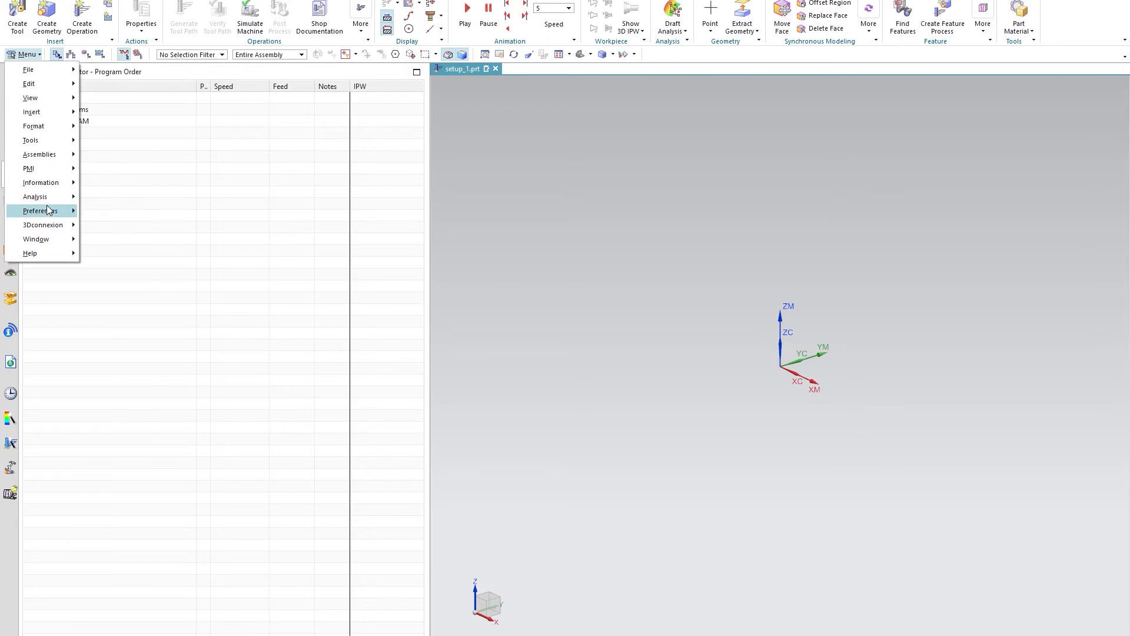
left_click(30, 141)
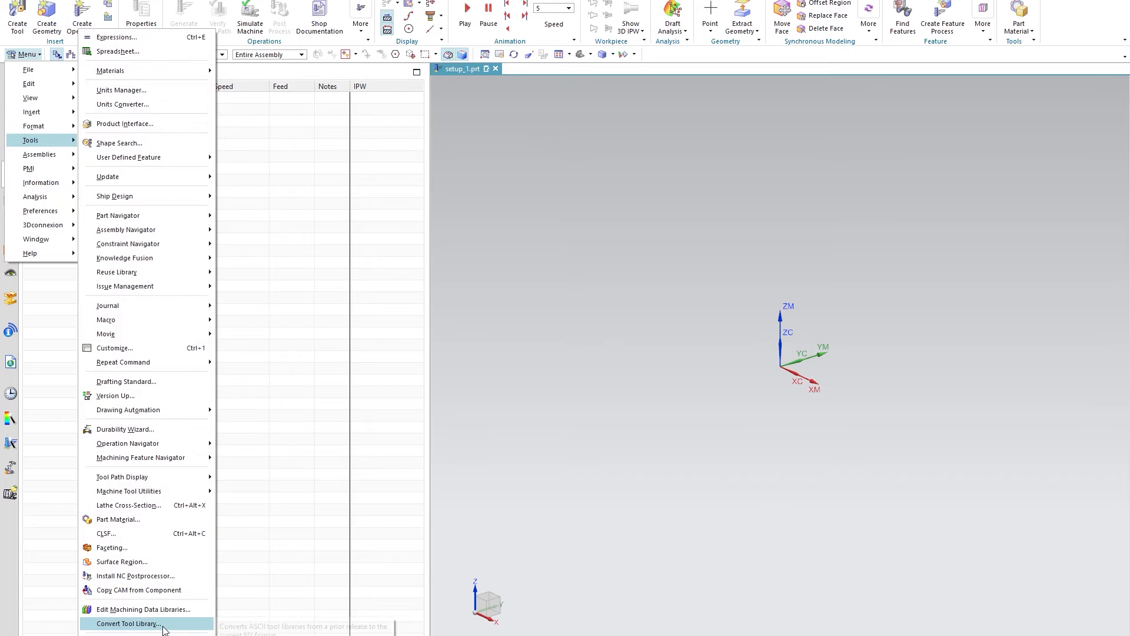
left_click(129, 624)
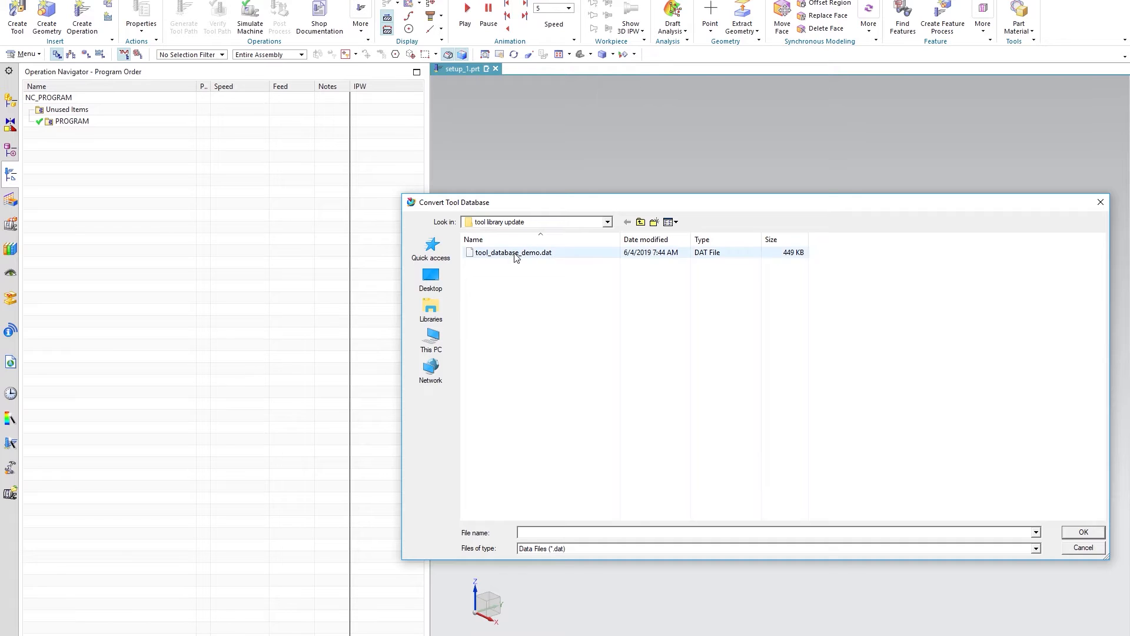
mouse_move(512, 257)
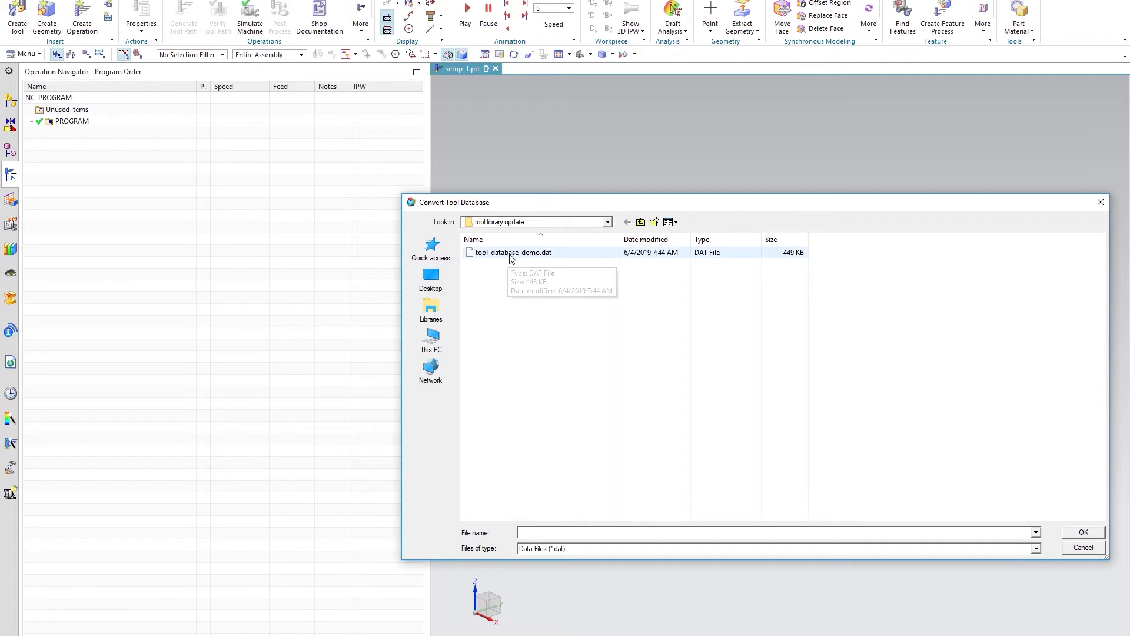
mouse_move(565, 257)
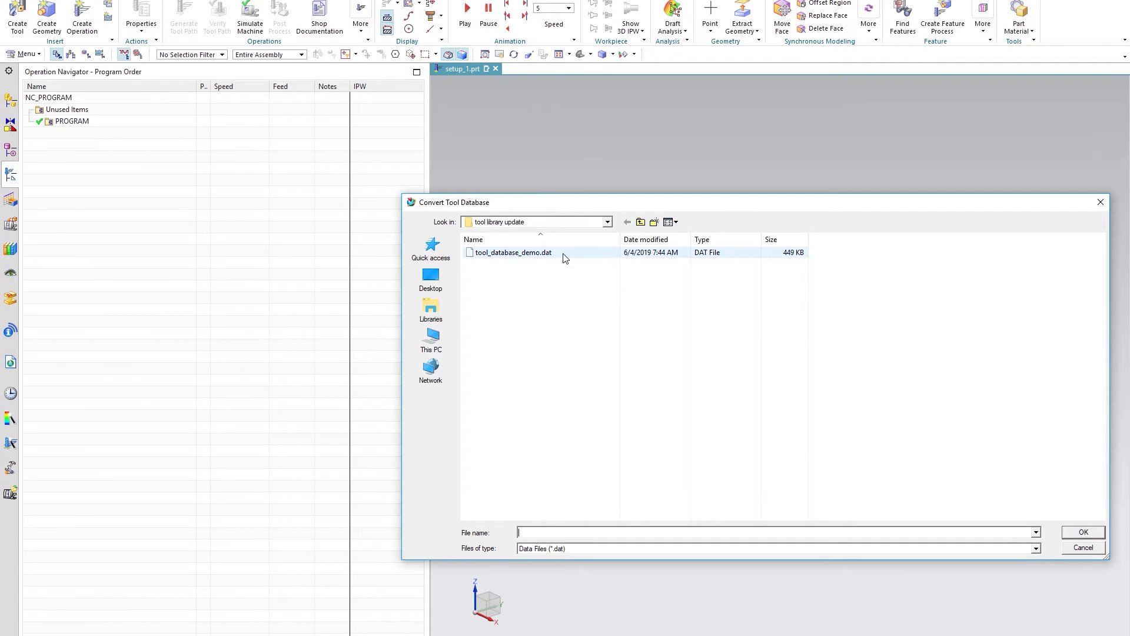
left_click(513, 252)
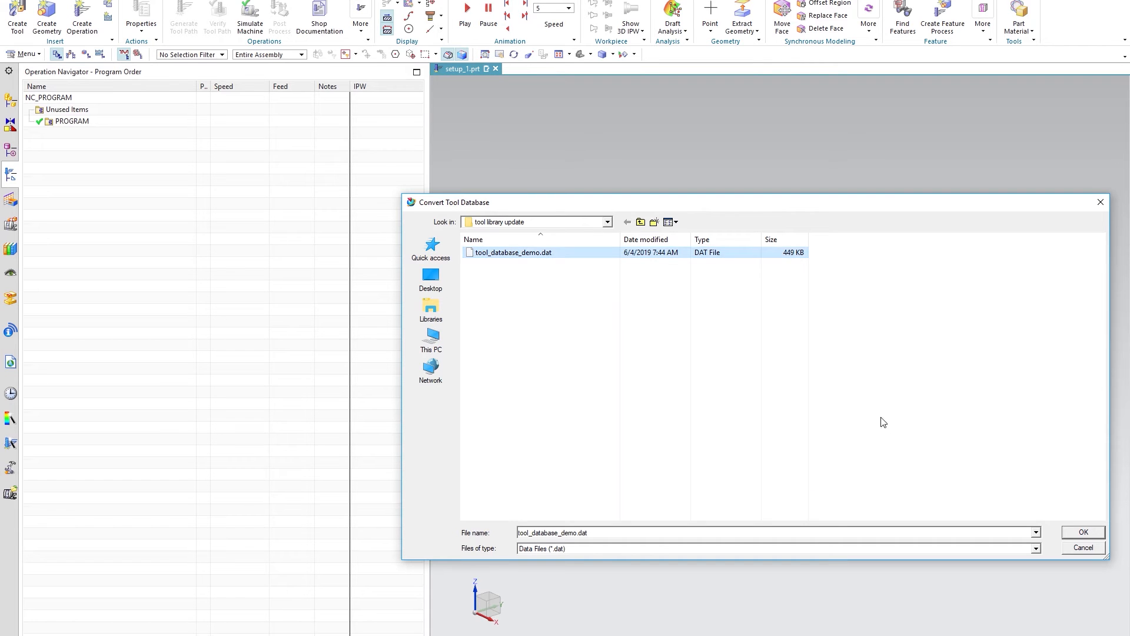
left_click(1084, 532)
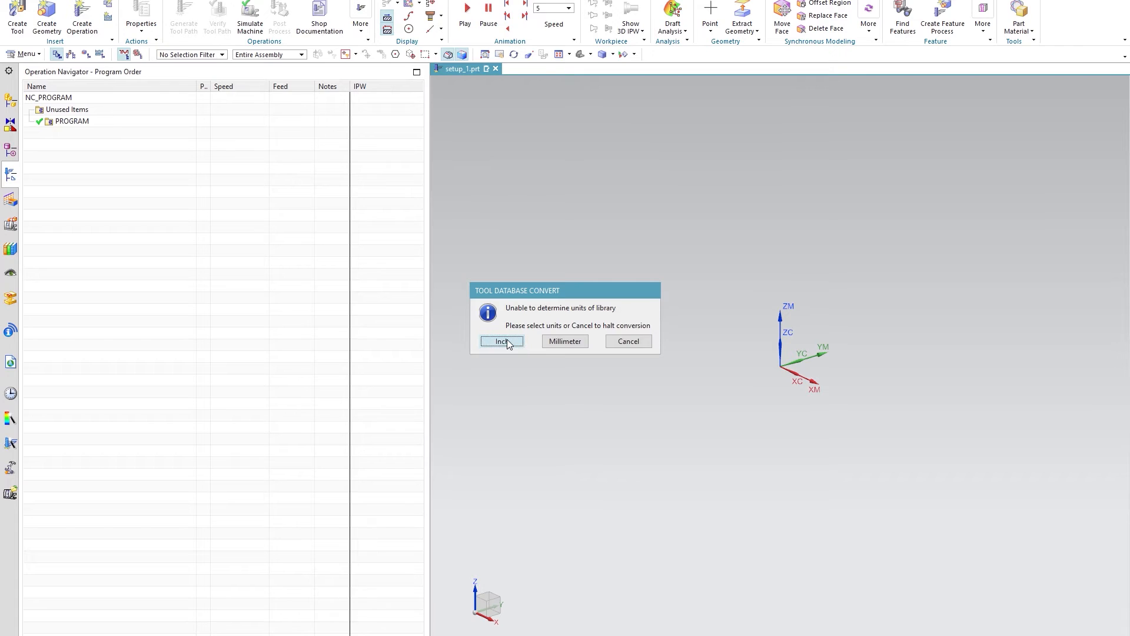
Choose Inch as the units for the converted tool library.
left_click(501, 341)
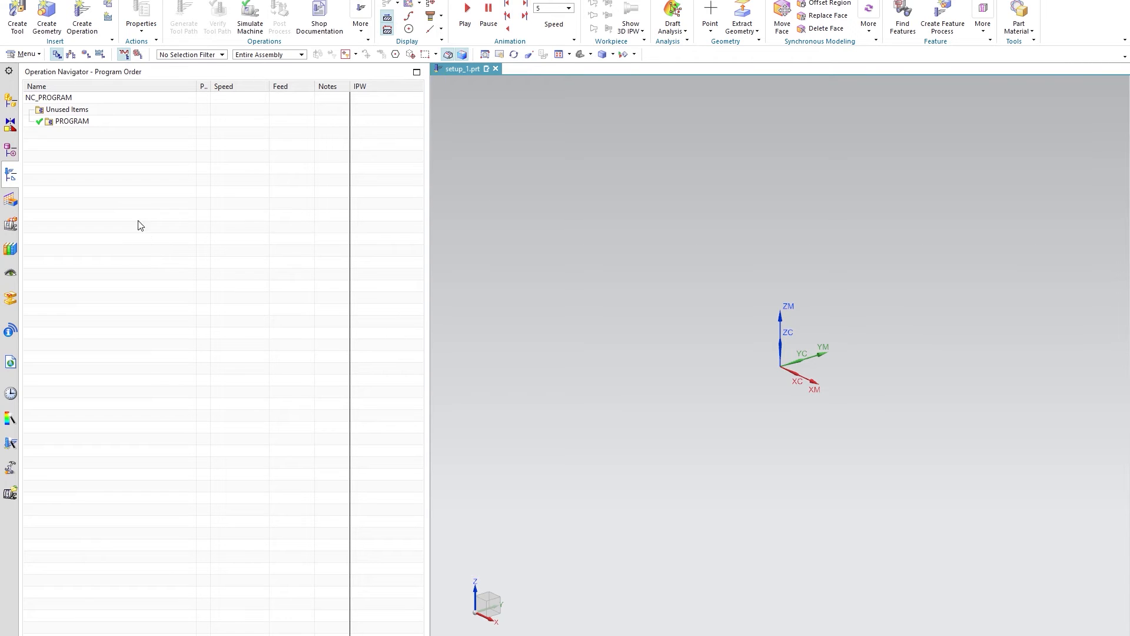
mouse_move(12, 14)
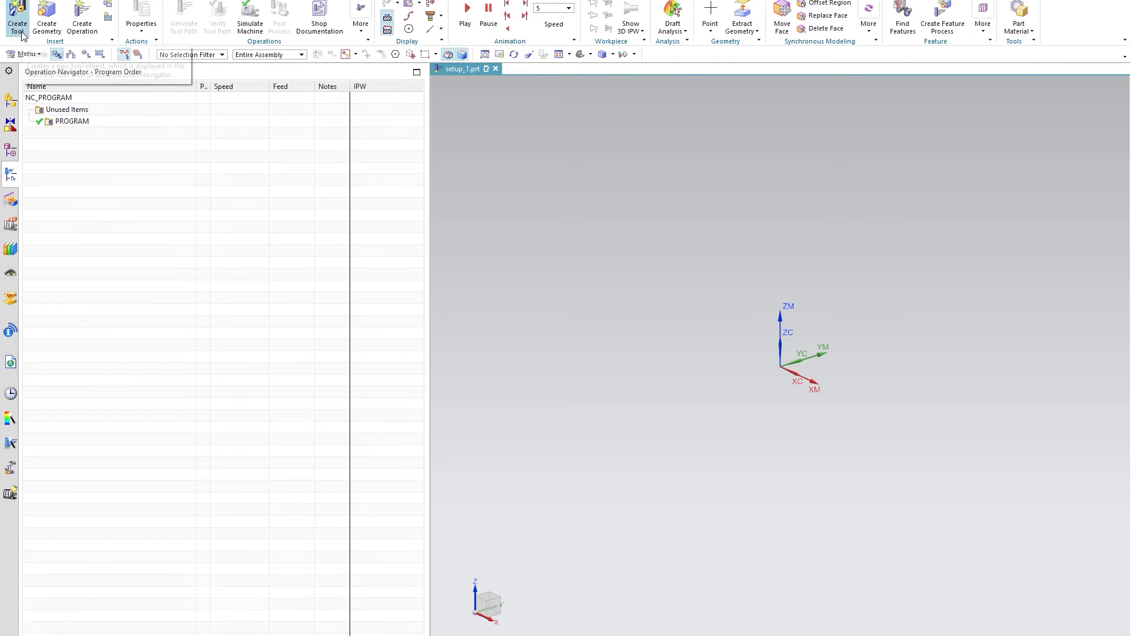
Retrieve the LIBRARY_DEMO mill from the converted library and close Create Tool.
left_click(13, 8)
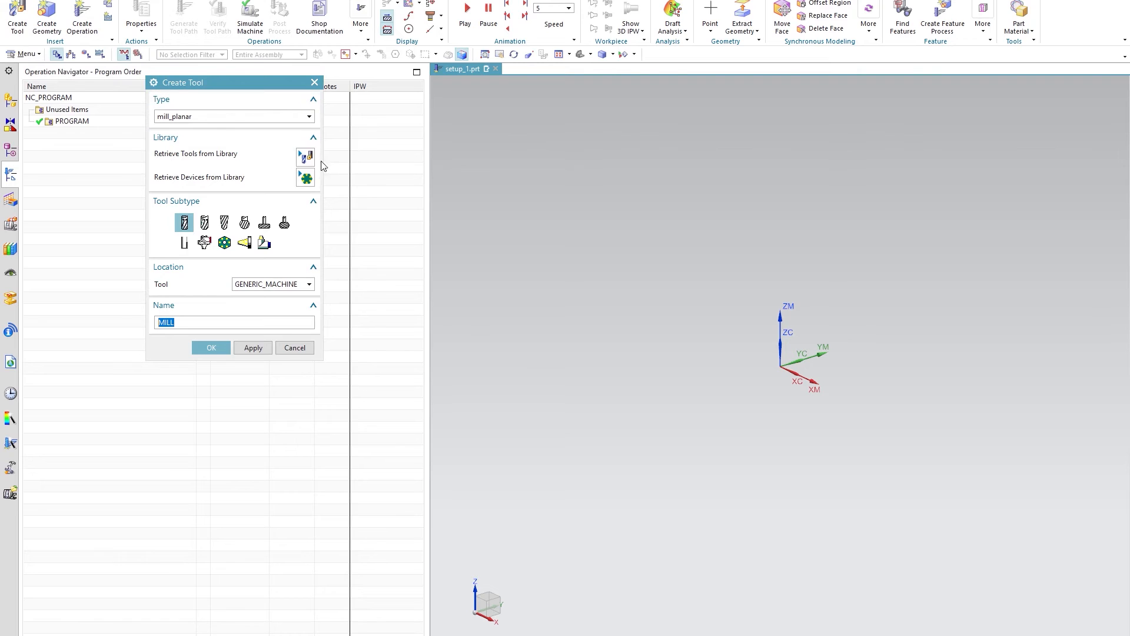
left_click(305, 157)
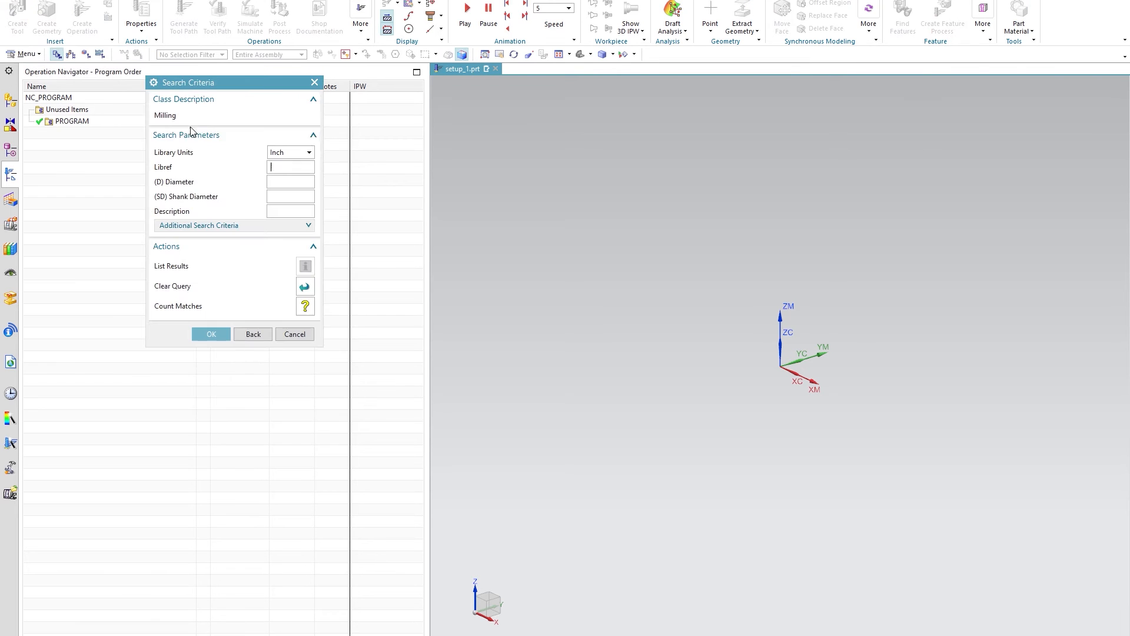
left_click(294, 334)
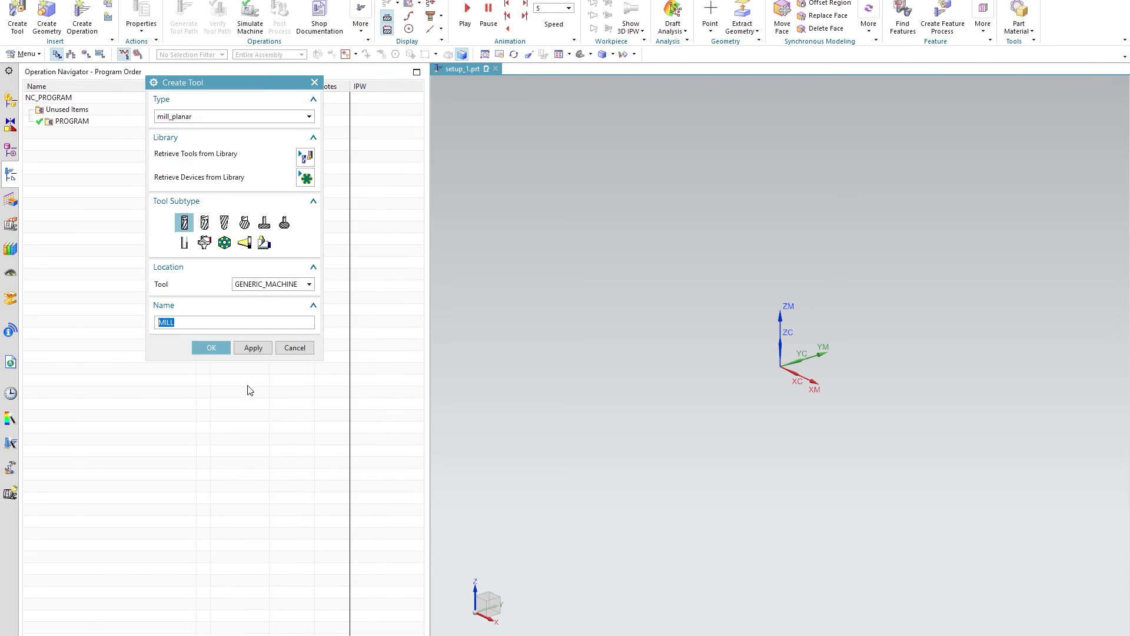
left_click(295, 348)
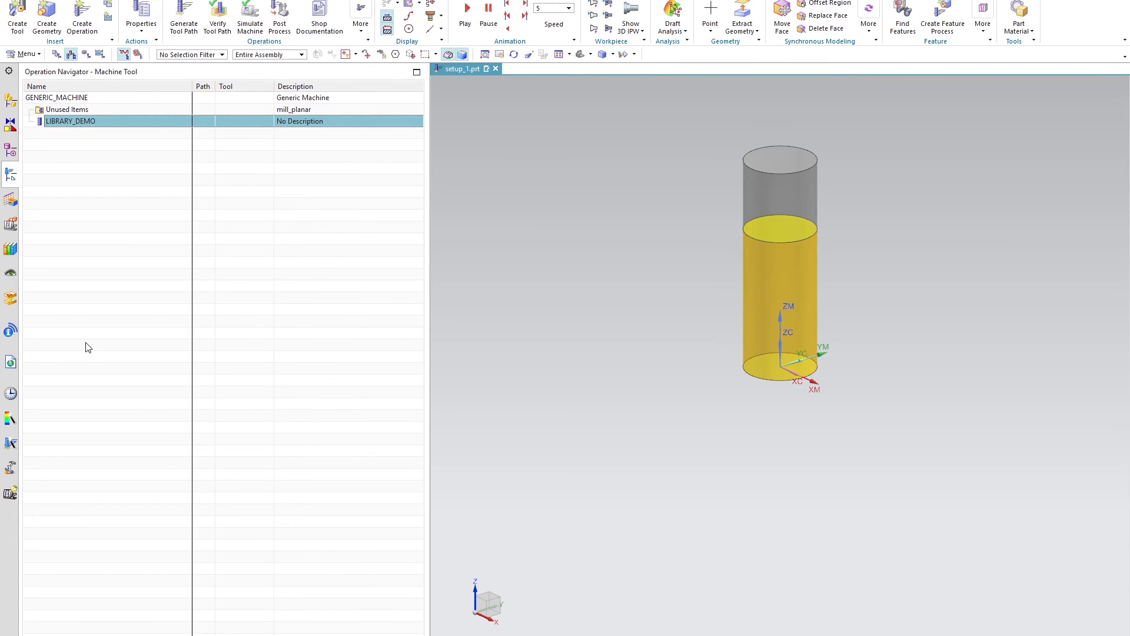
mouse_move(101, 304)
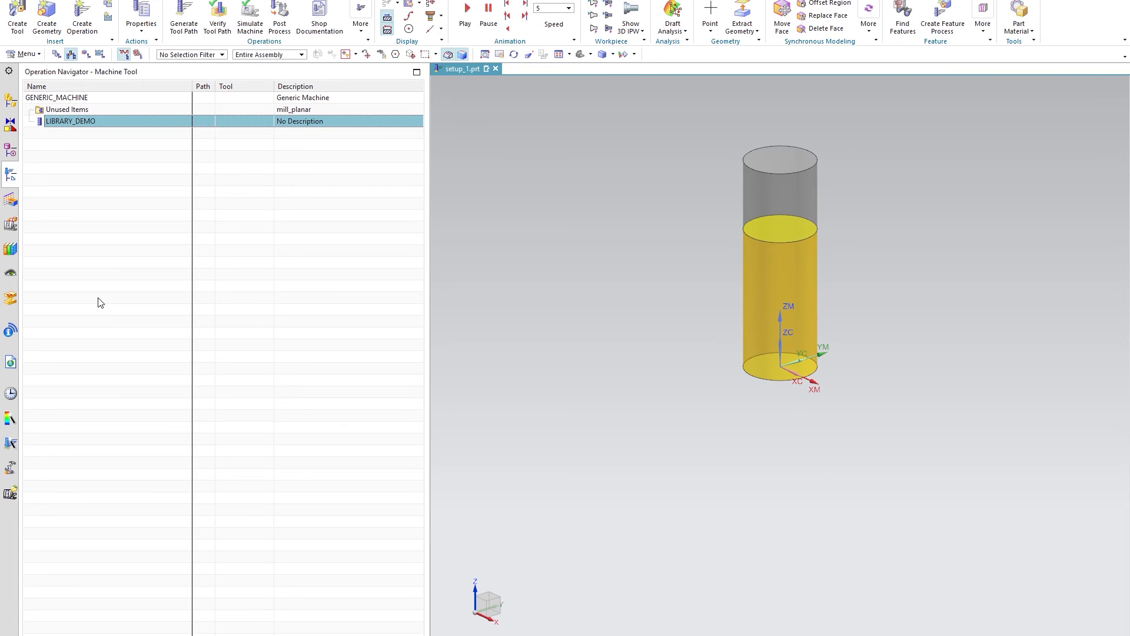
mouse_move(30, 378)
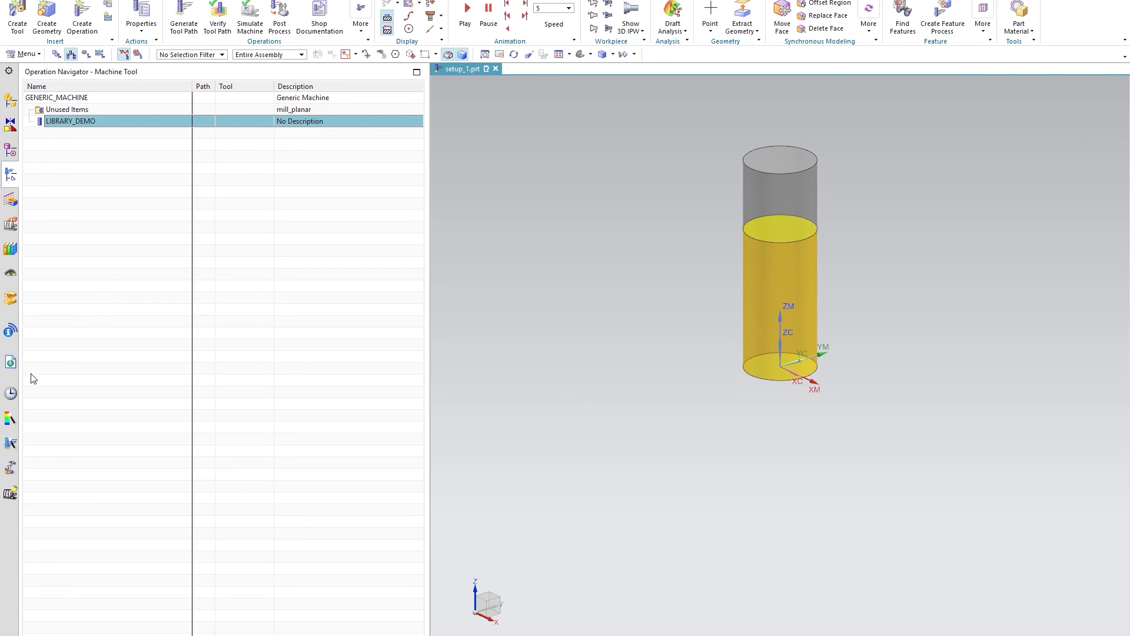